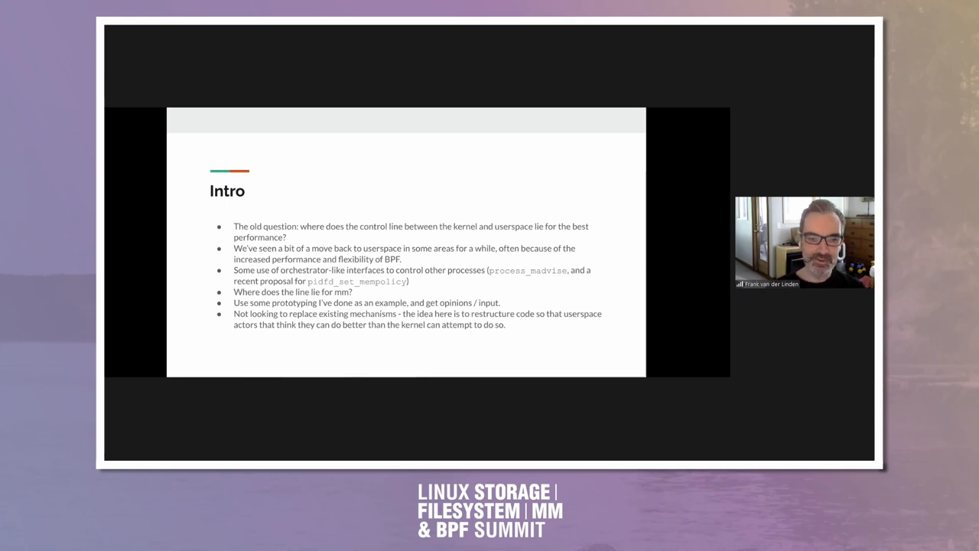
# Advance from the Intro slide to the Motivation / use case slide.
pyautogui.press('Right')
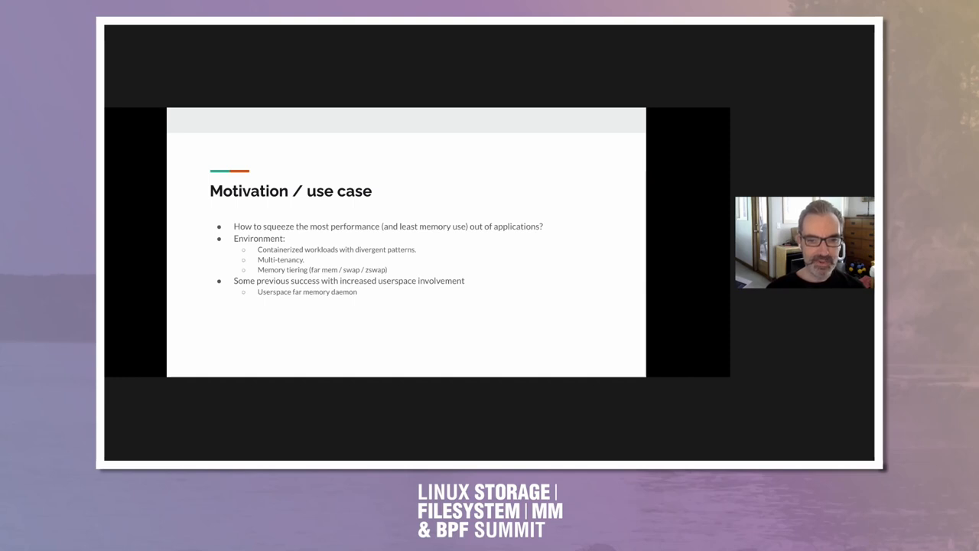
# Advance from the Motivation / use case slide to the General idea slide.
pyautogui.press('Right')
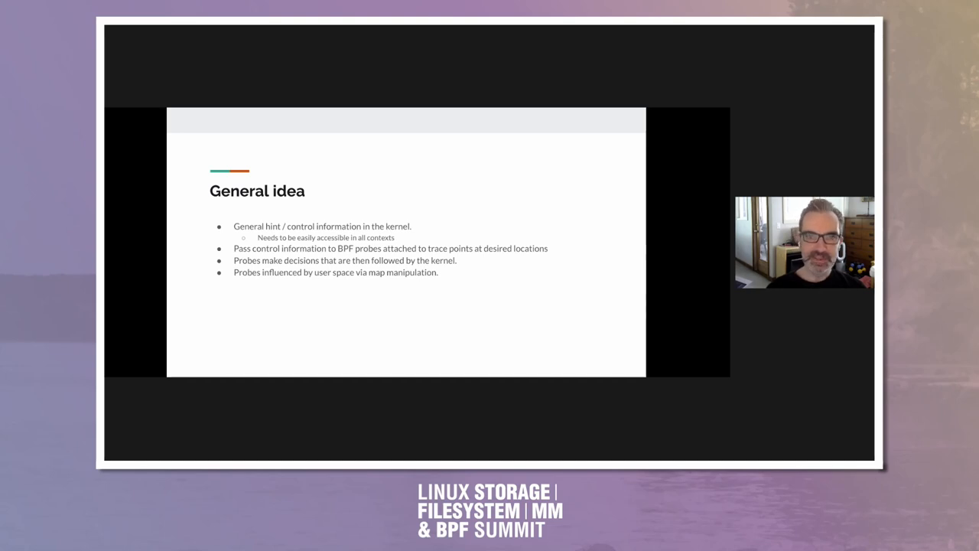
# Advance from the General idea slide to the Hint / control structure slide.
pyautogui.press('Right')
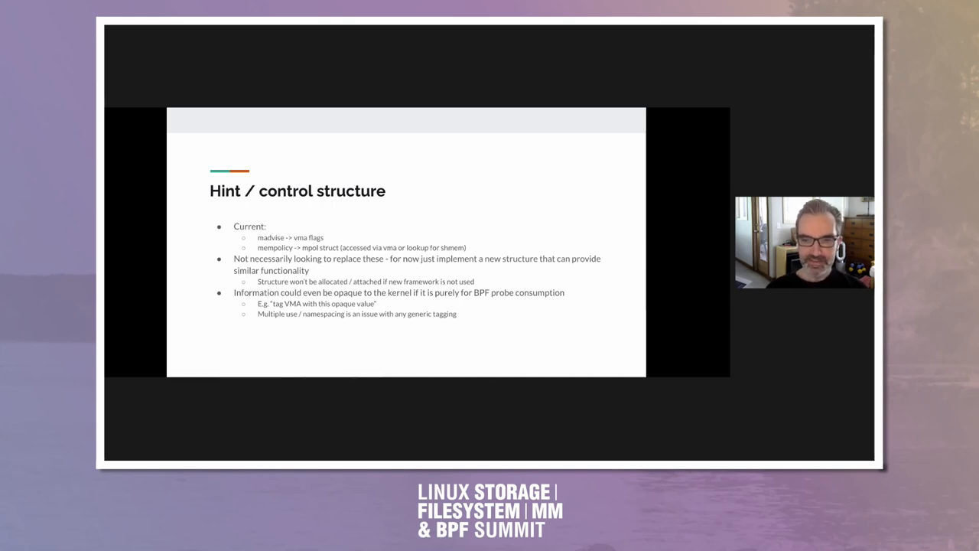
pyautogui.press('Right')
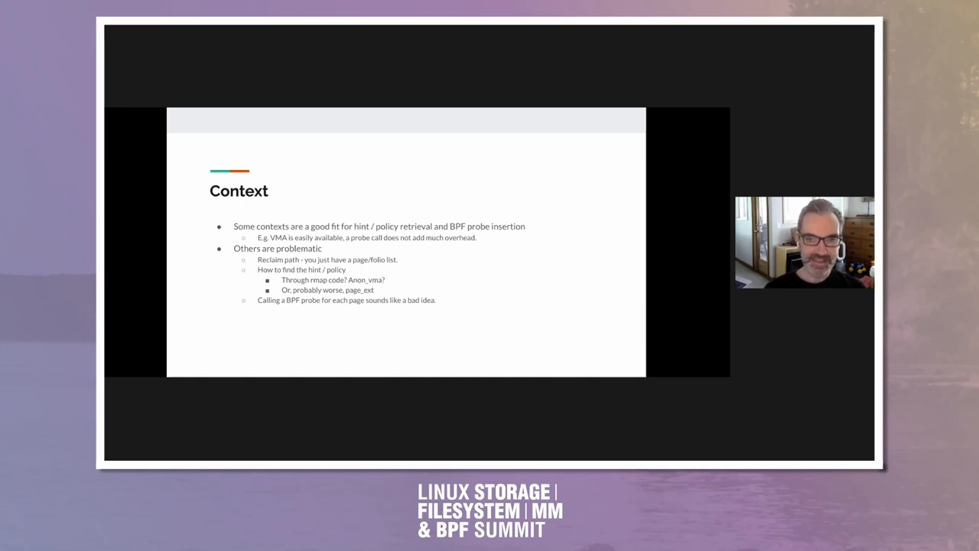
# Advance from the Context slide to the Prototype work done slide.
pyautogui.press('Right')
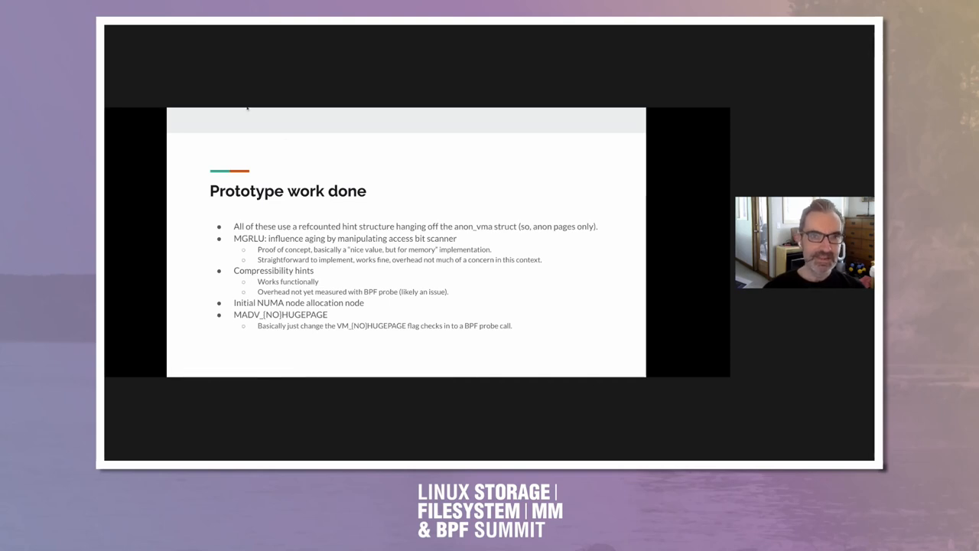